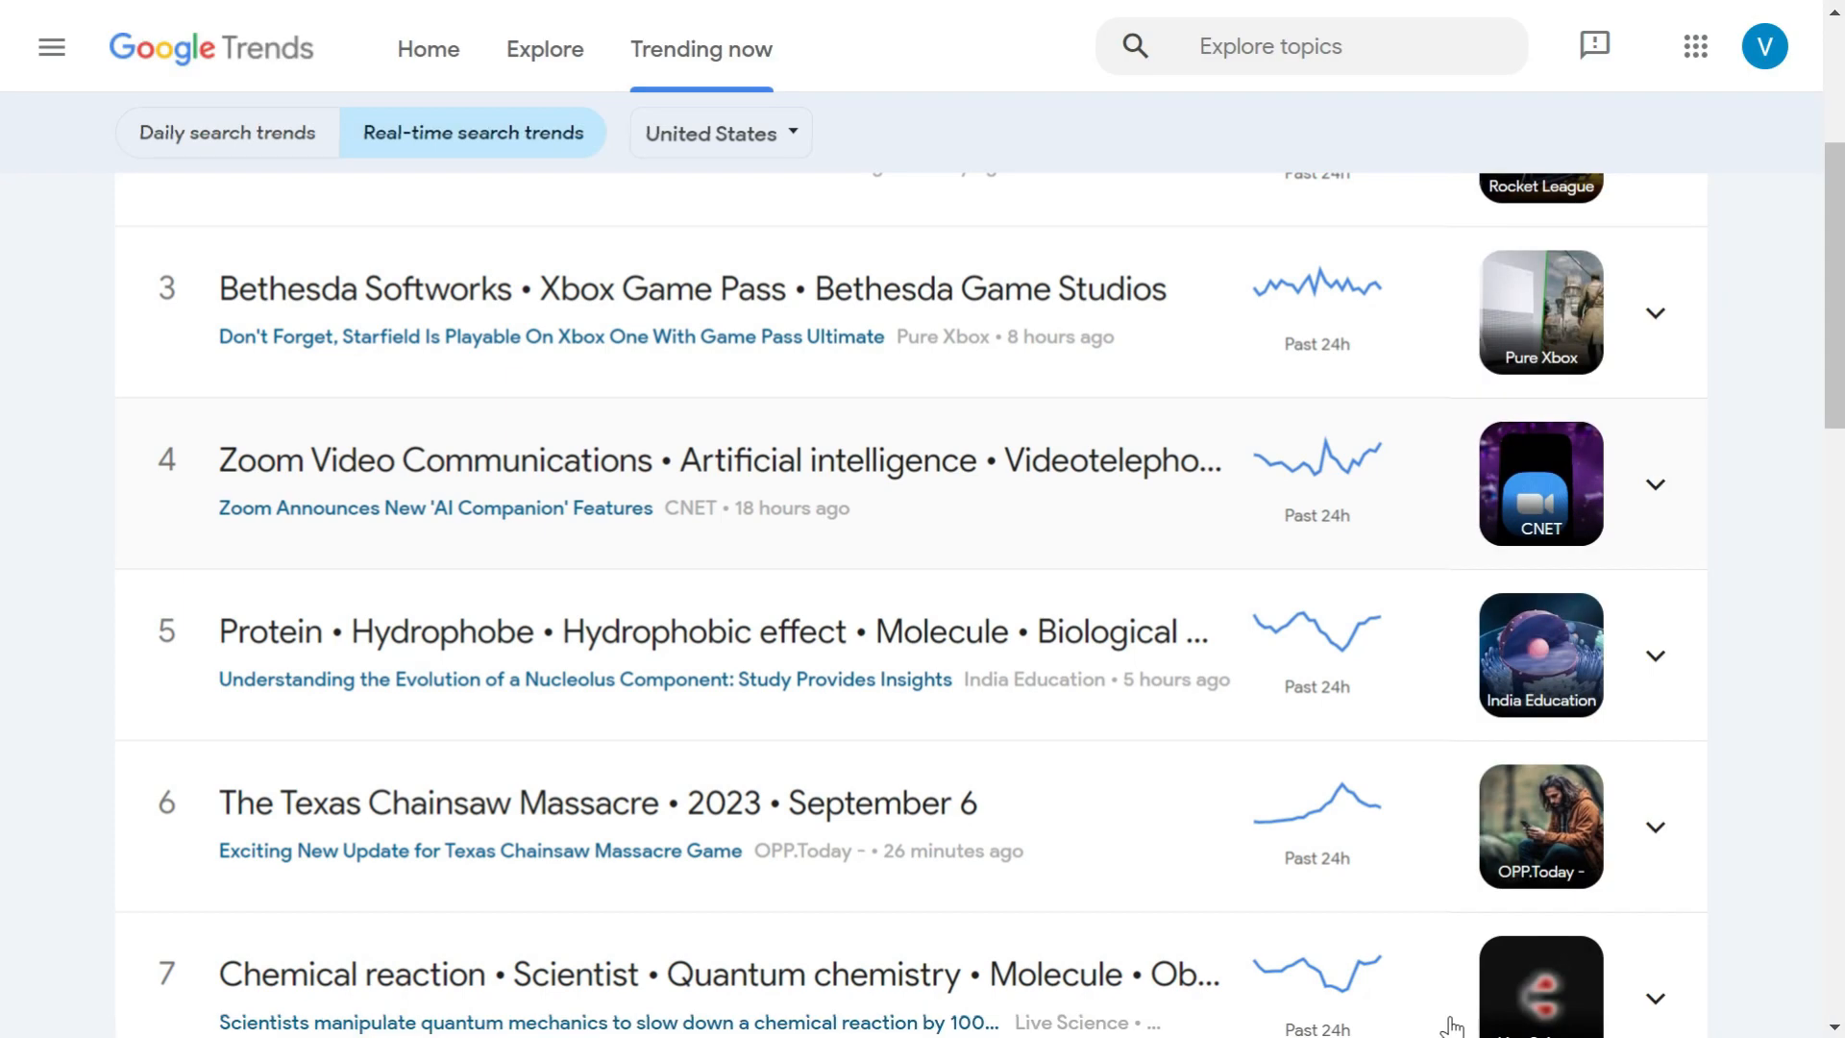
Capture the Google Trends real-time trending searches list as a screenshot image.
left_click(746, 1005)
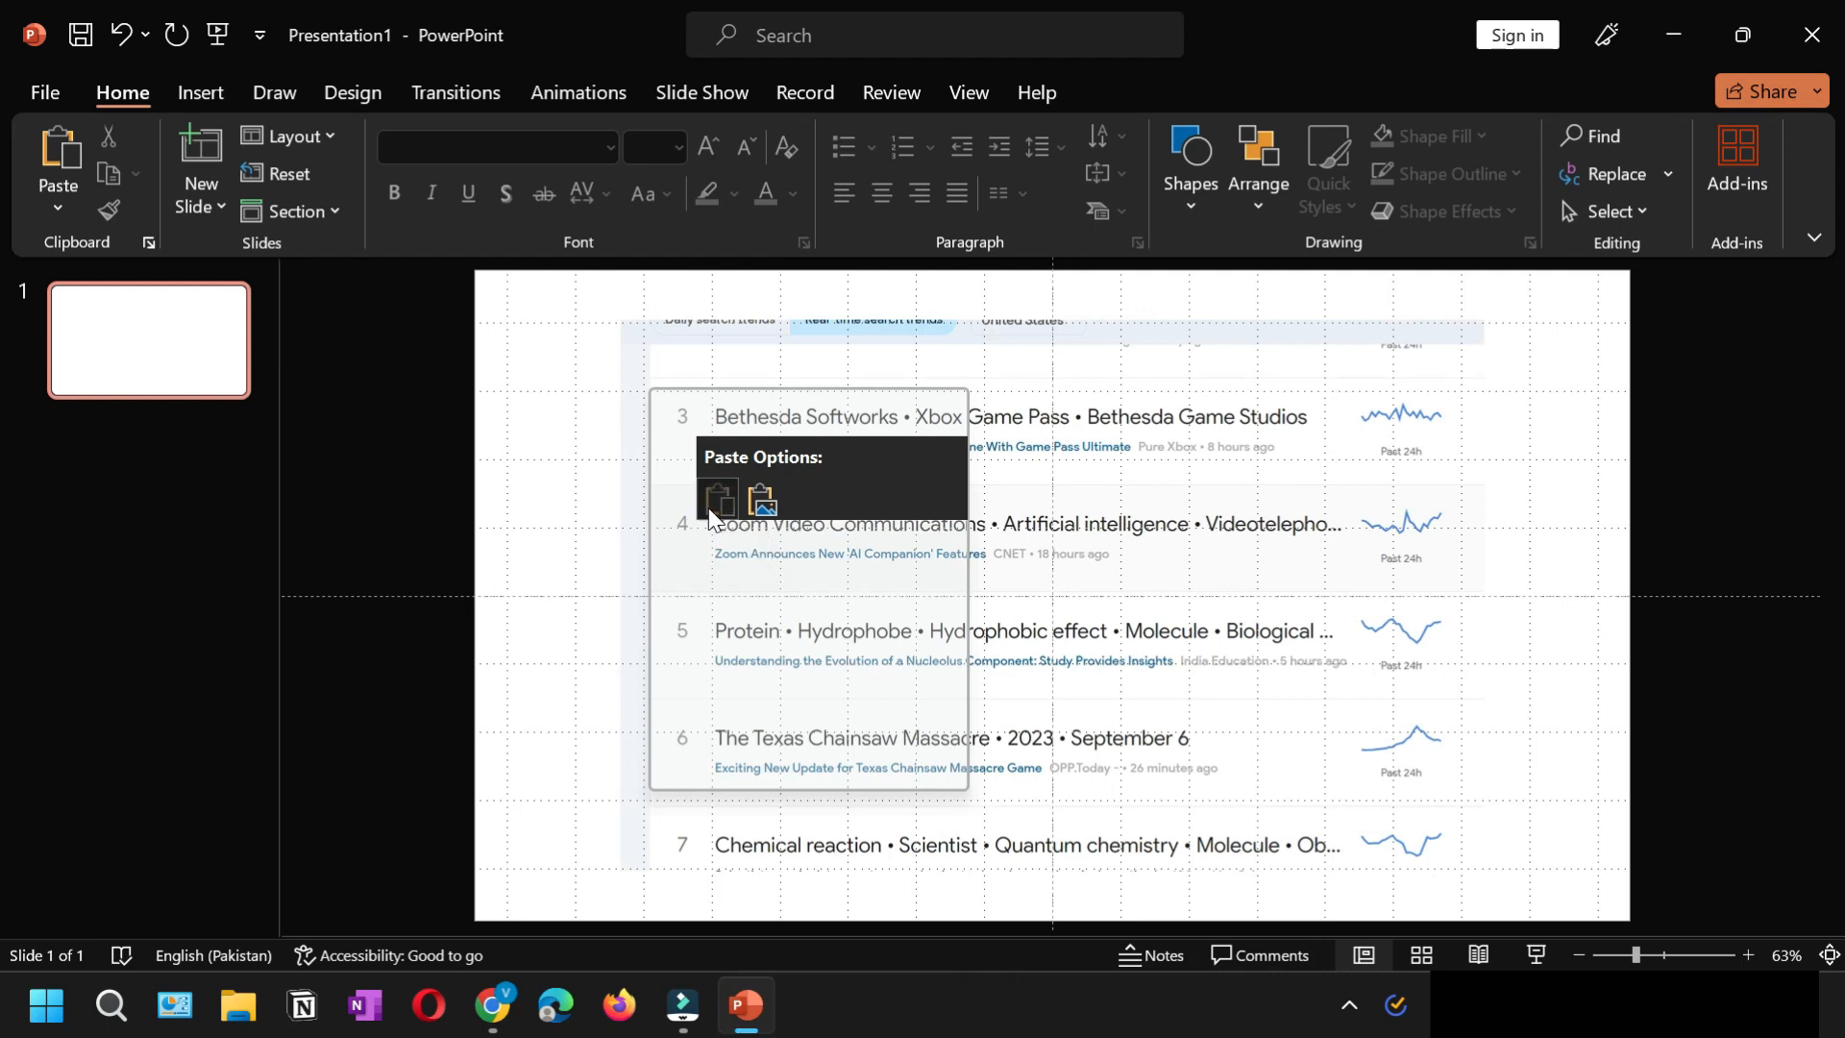
Choose a paste option and stretch the screenshot until it covers the whole slide.
left_click(763, 500)
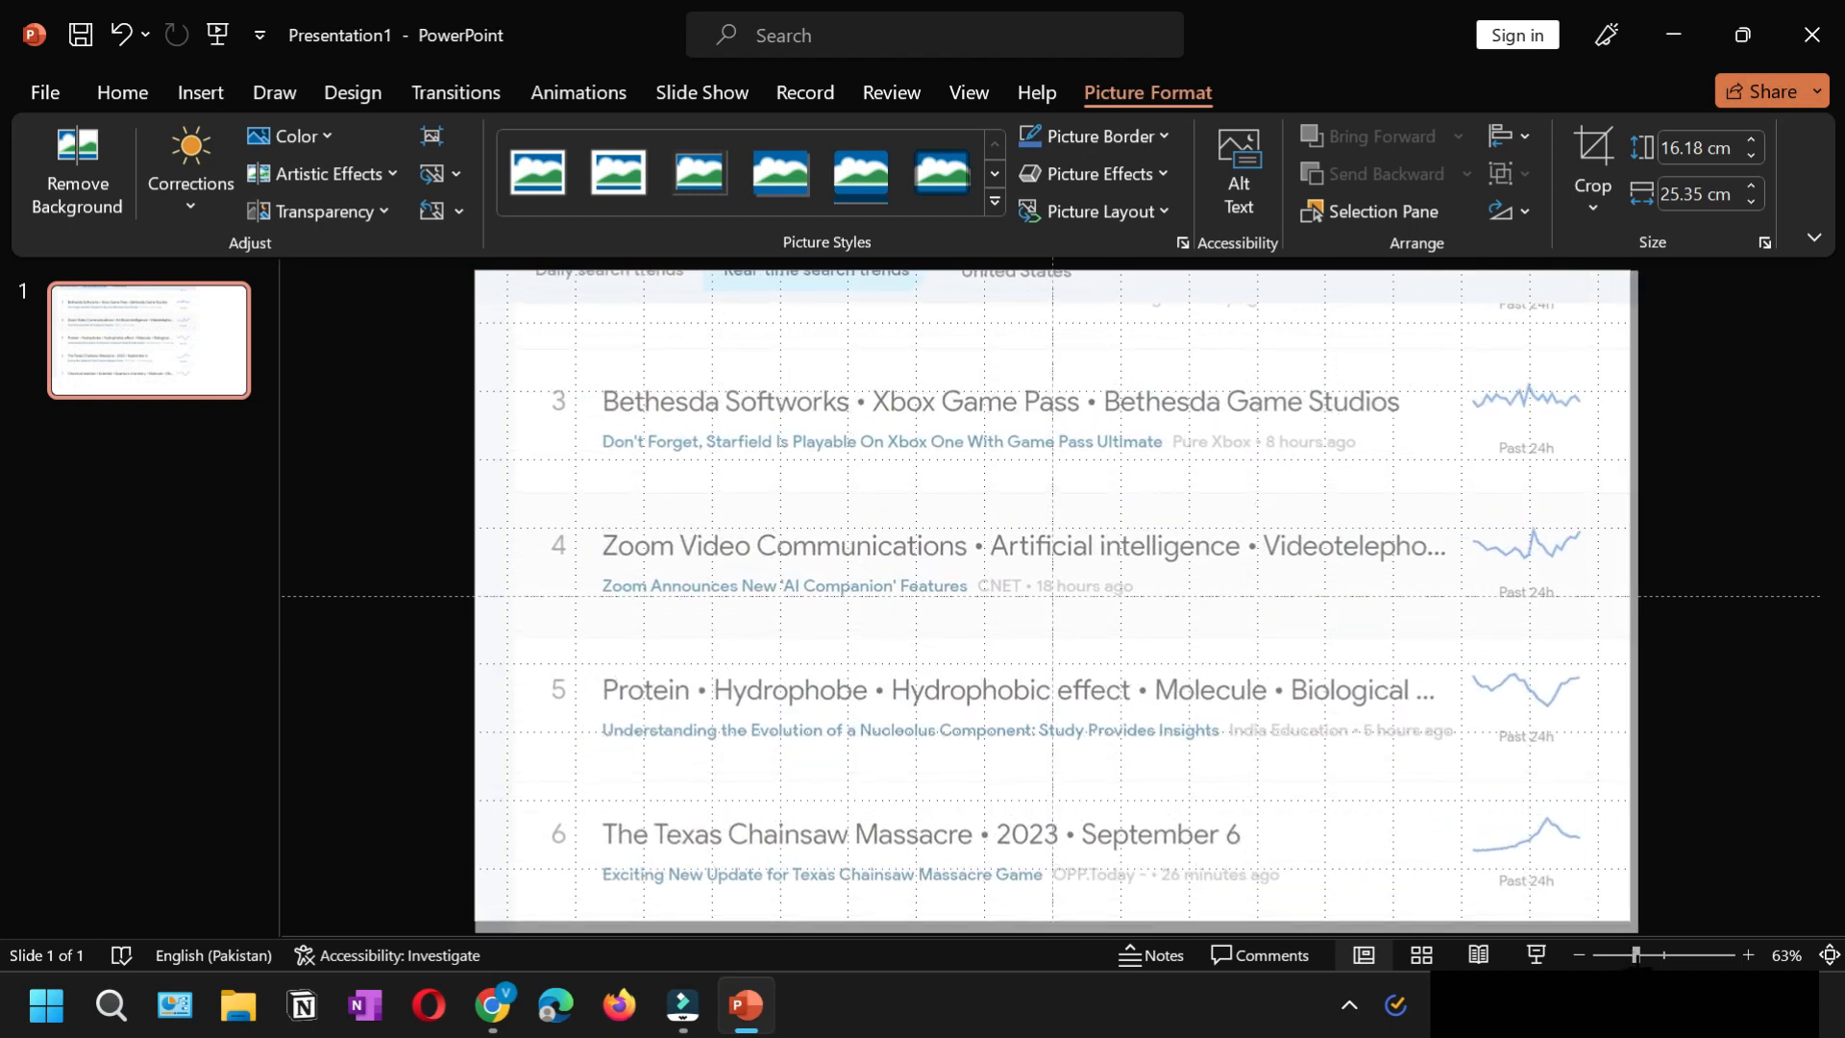
left_click(442, 467)
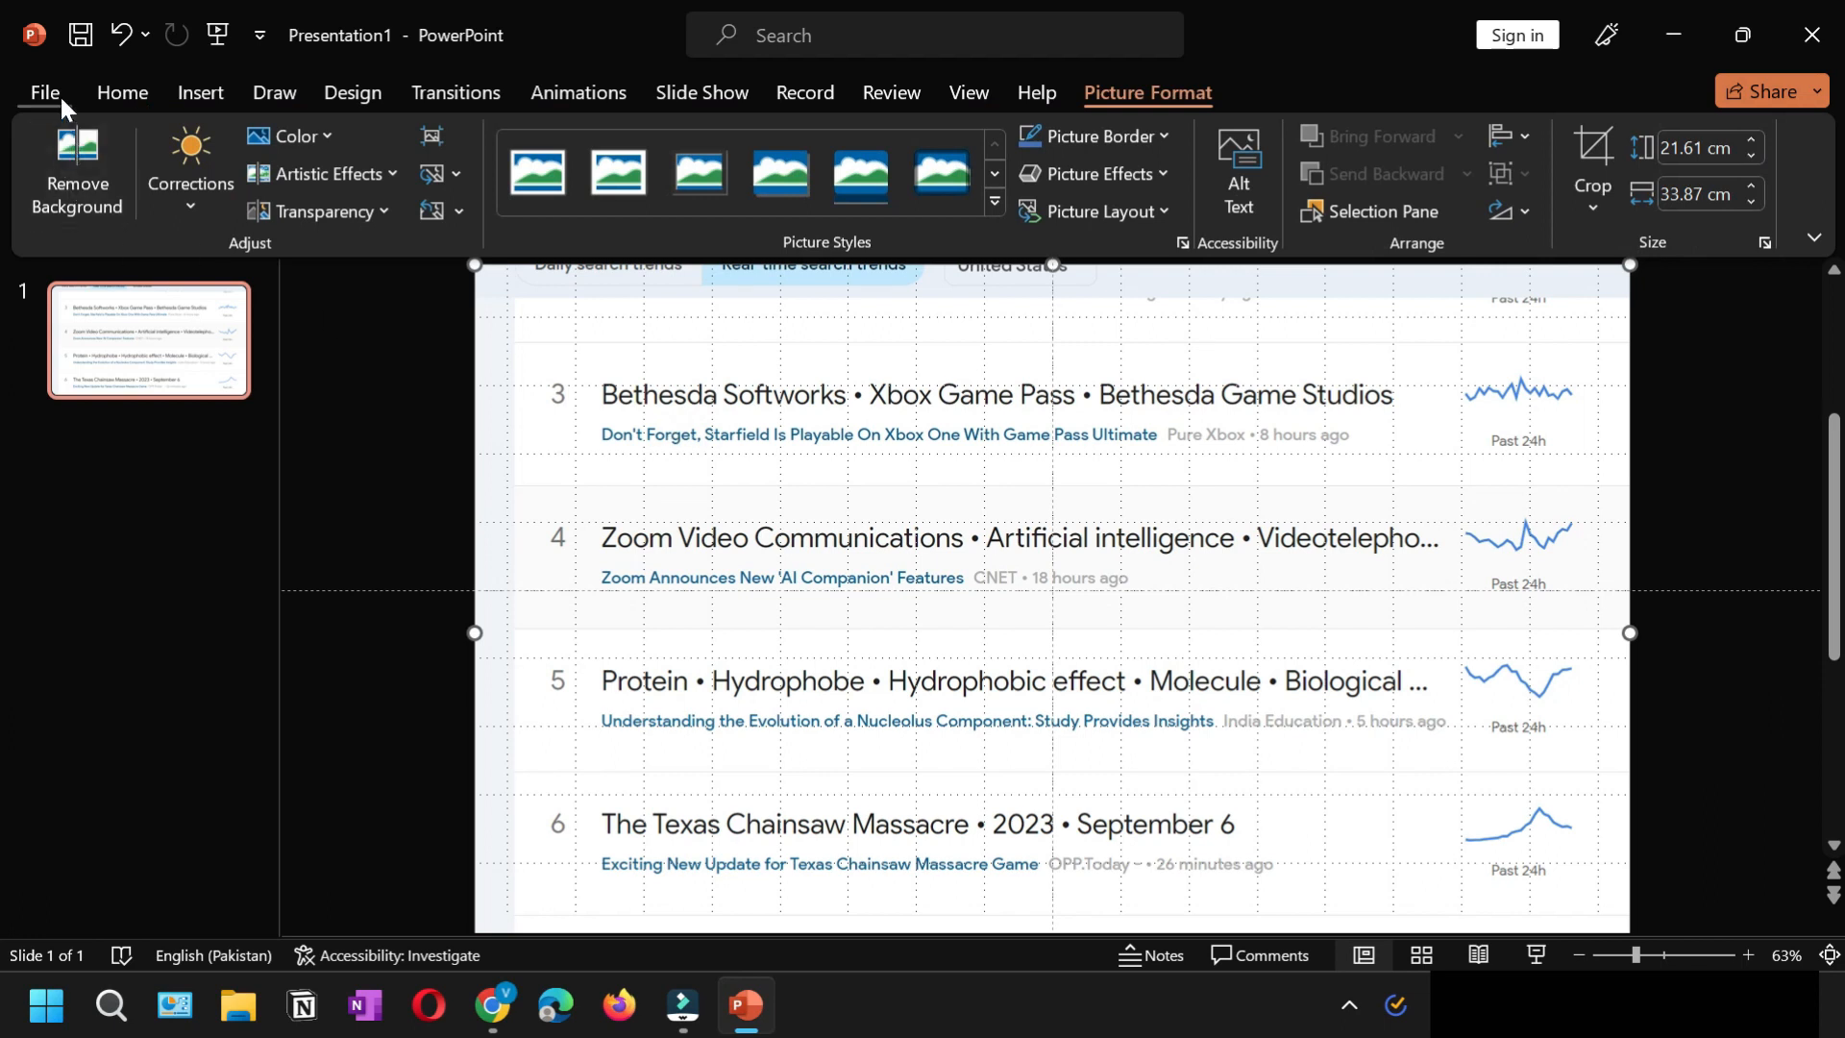
Save the presentation as a PDF named 123 inside the Desktop's New folder.
left_click(46, 92)
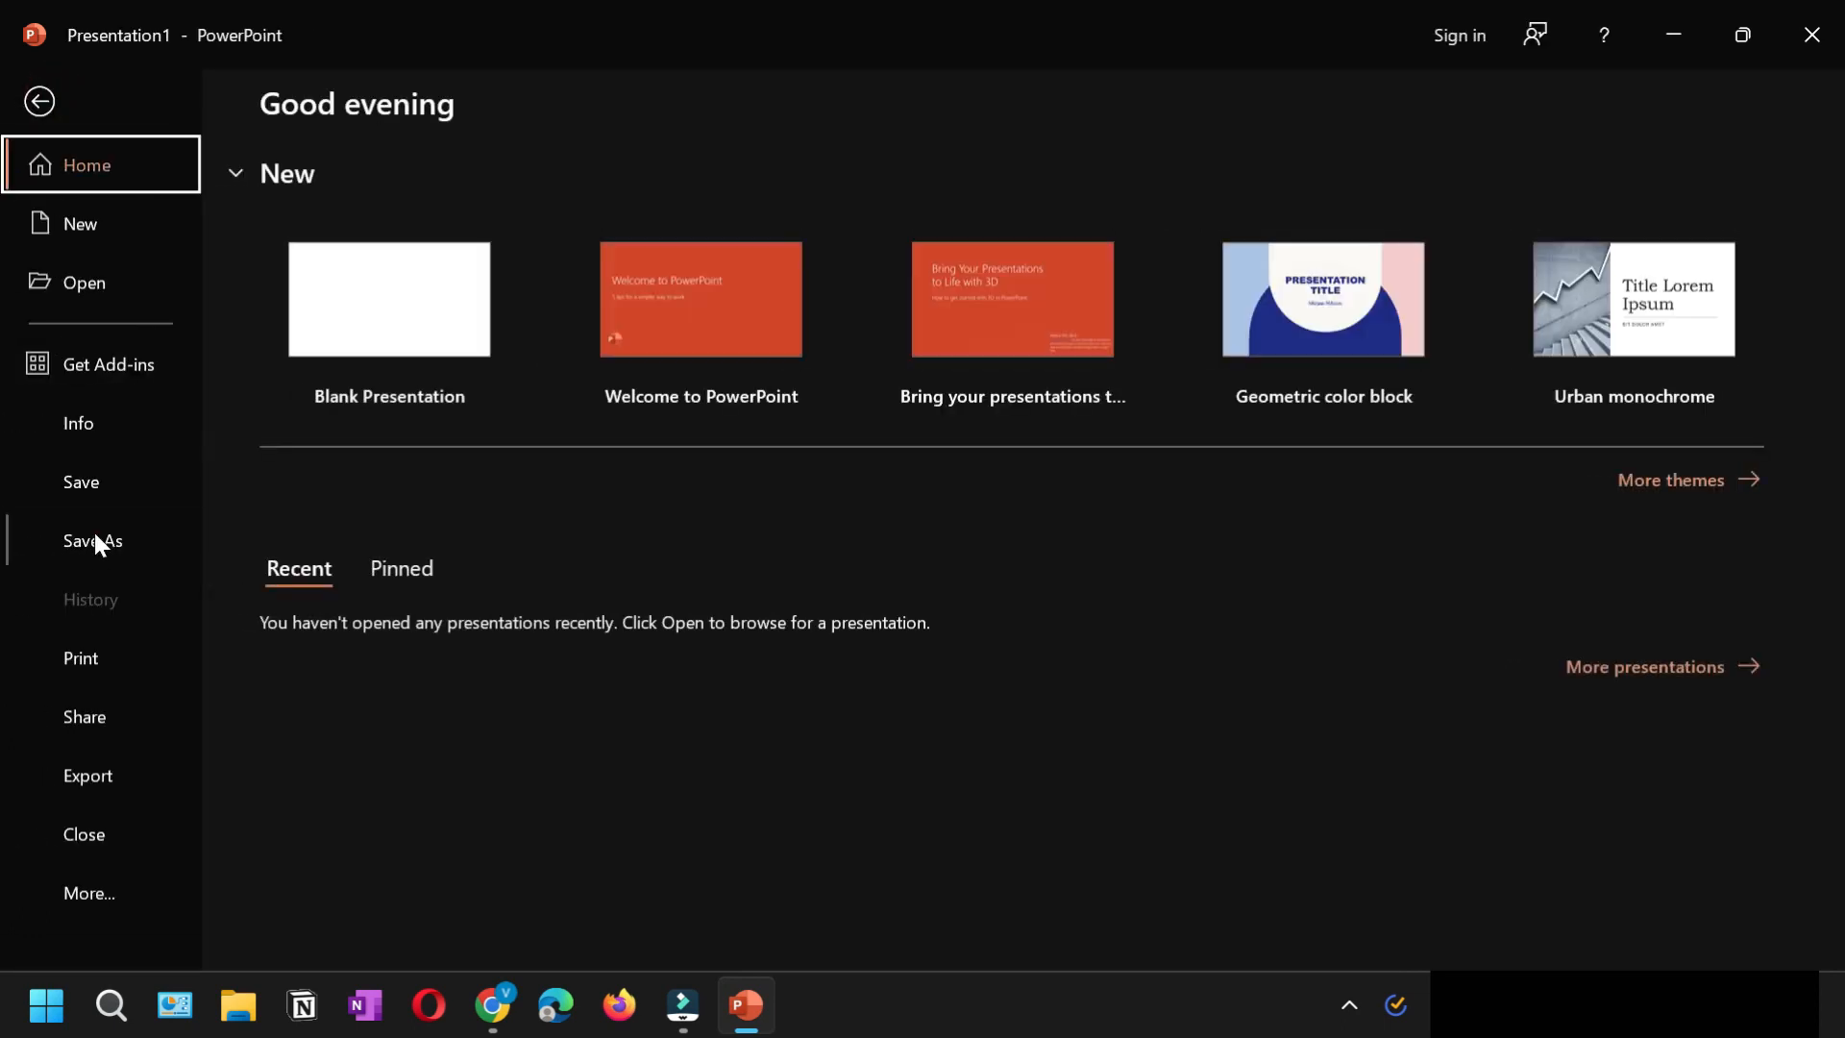
left_click(92, 540)
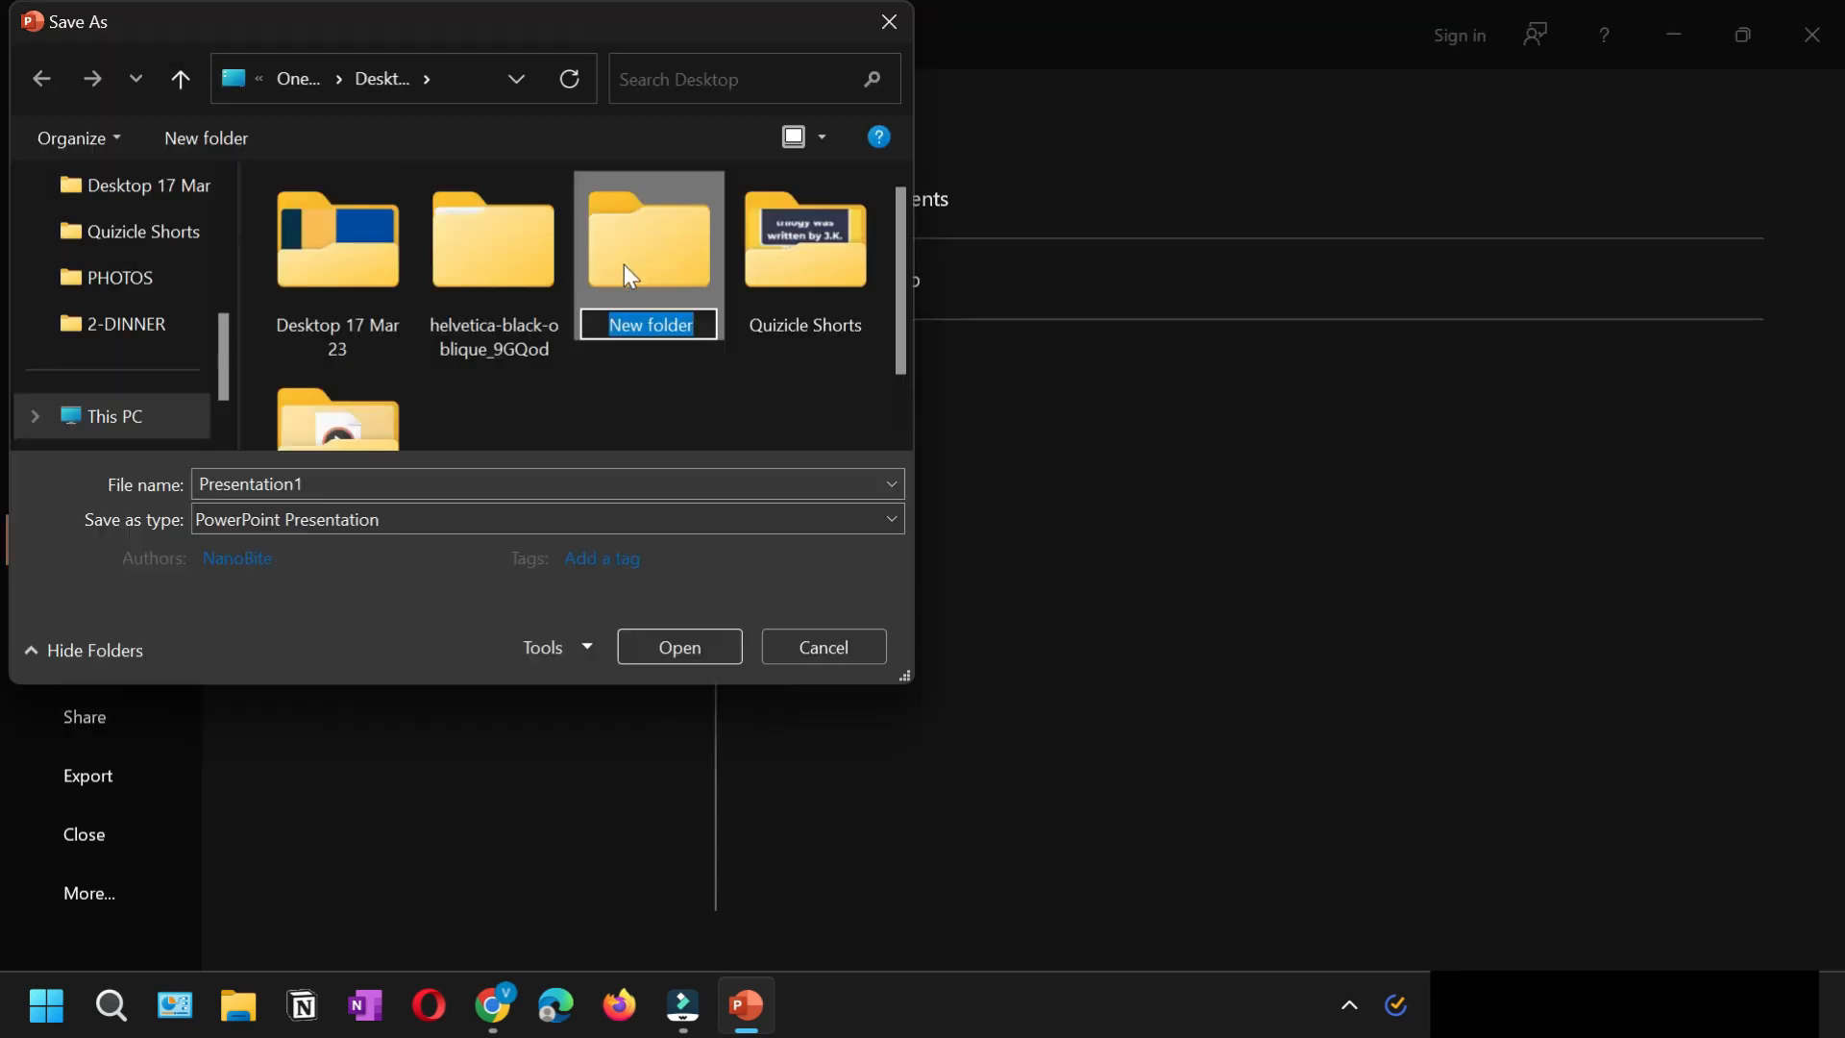
double_click(648, 239)
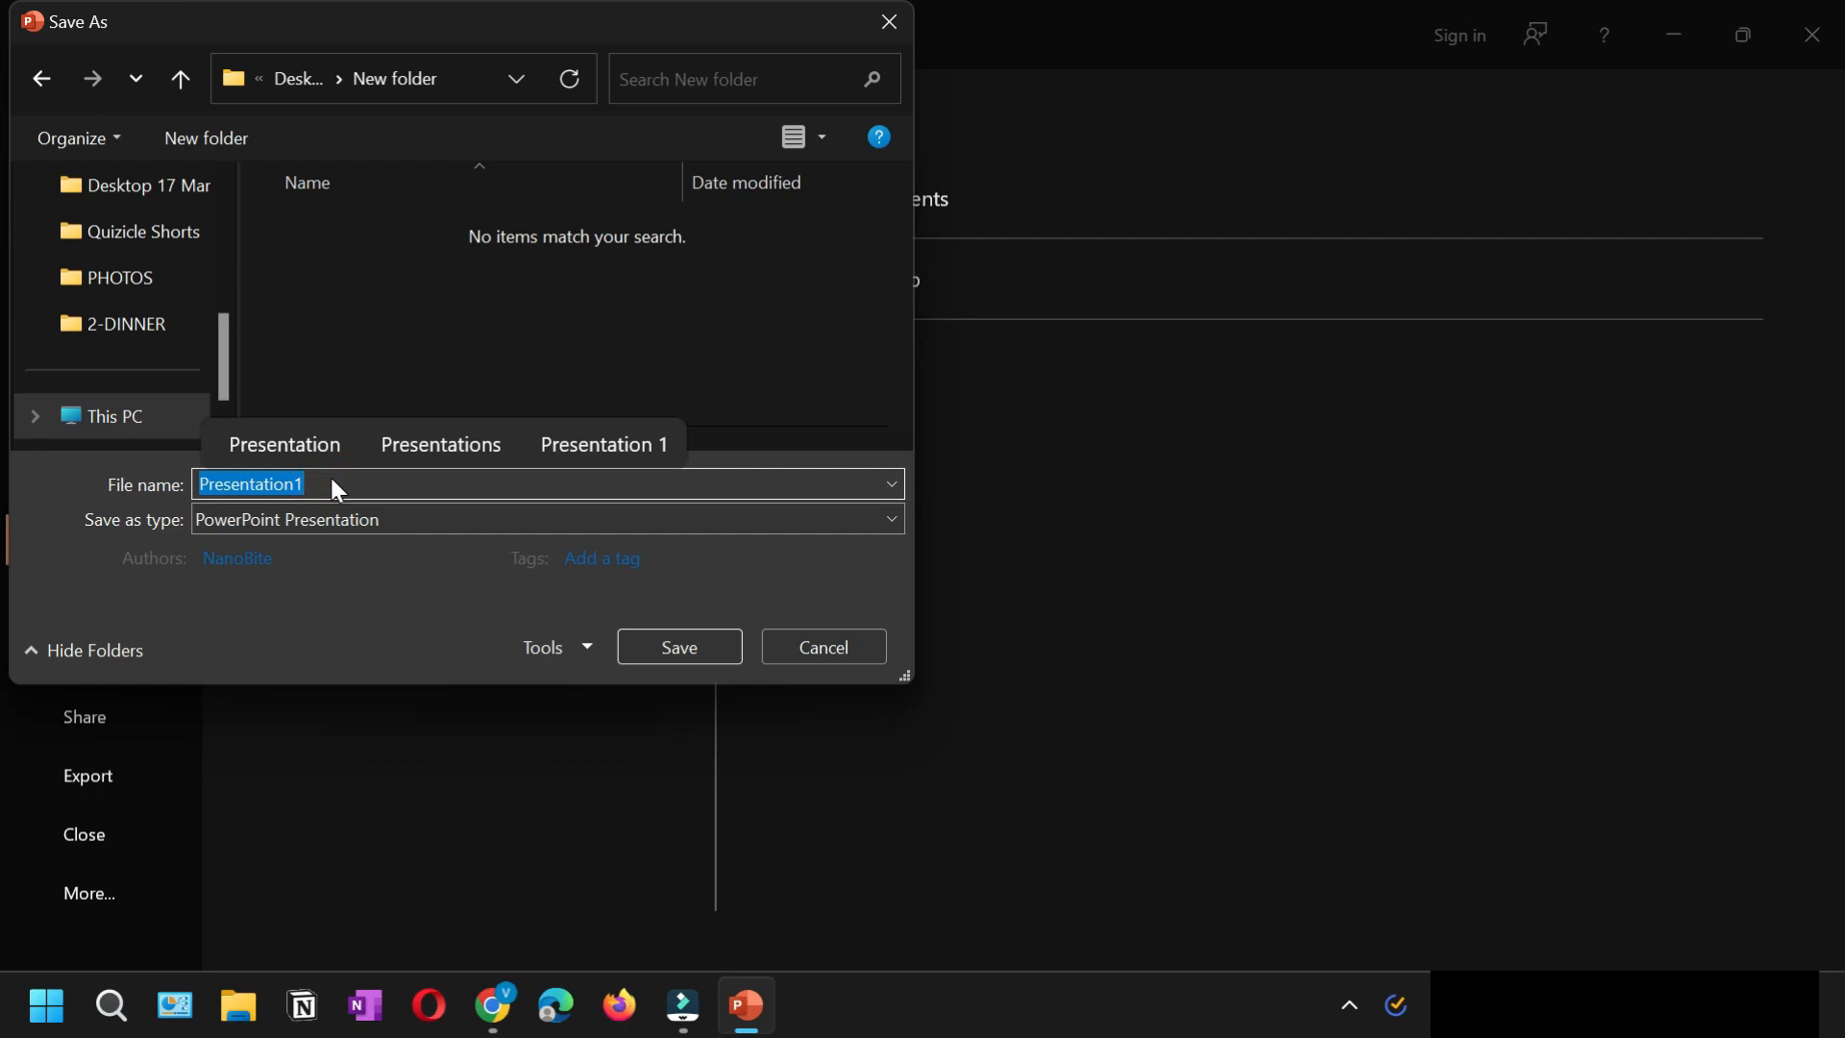
type("123")
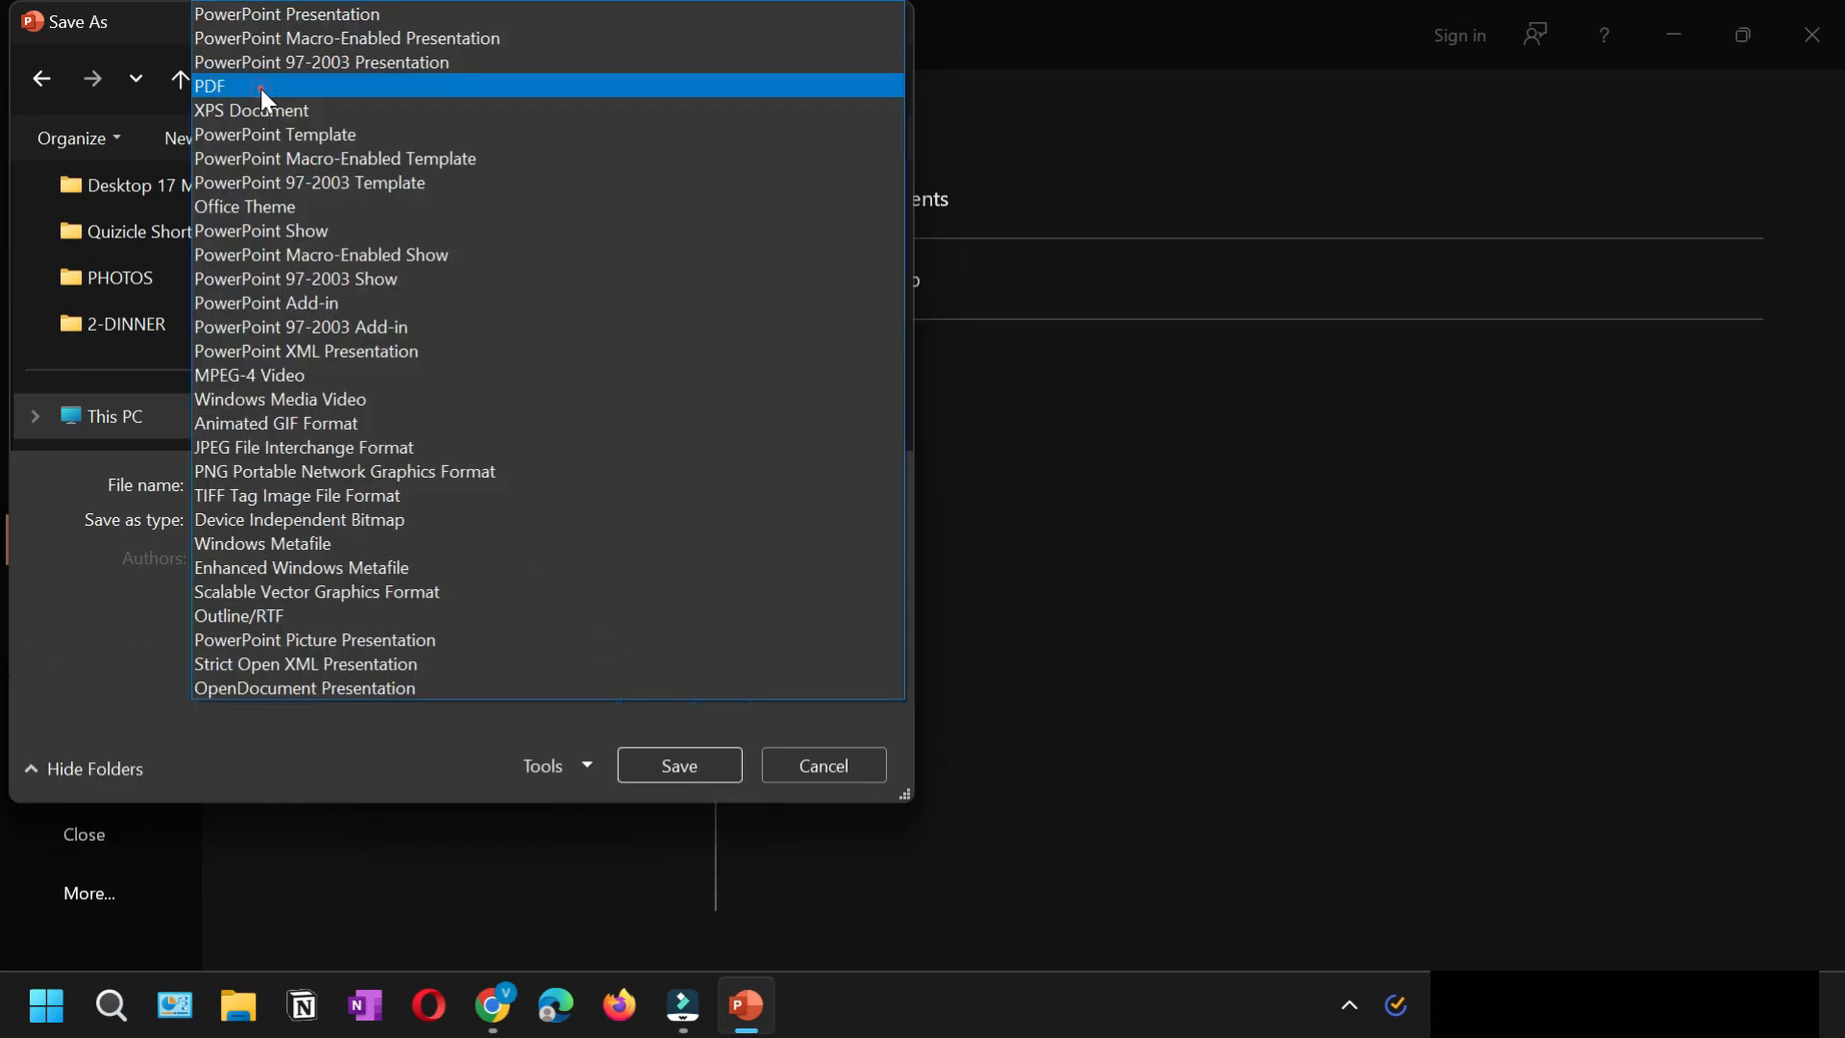
left_click(210, 87)
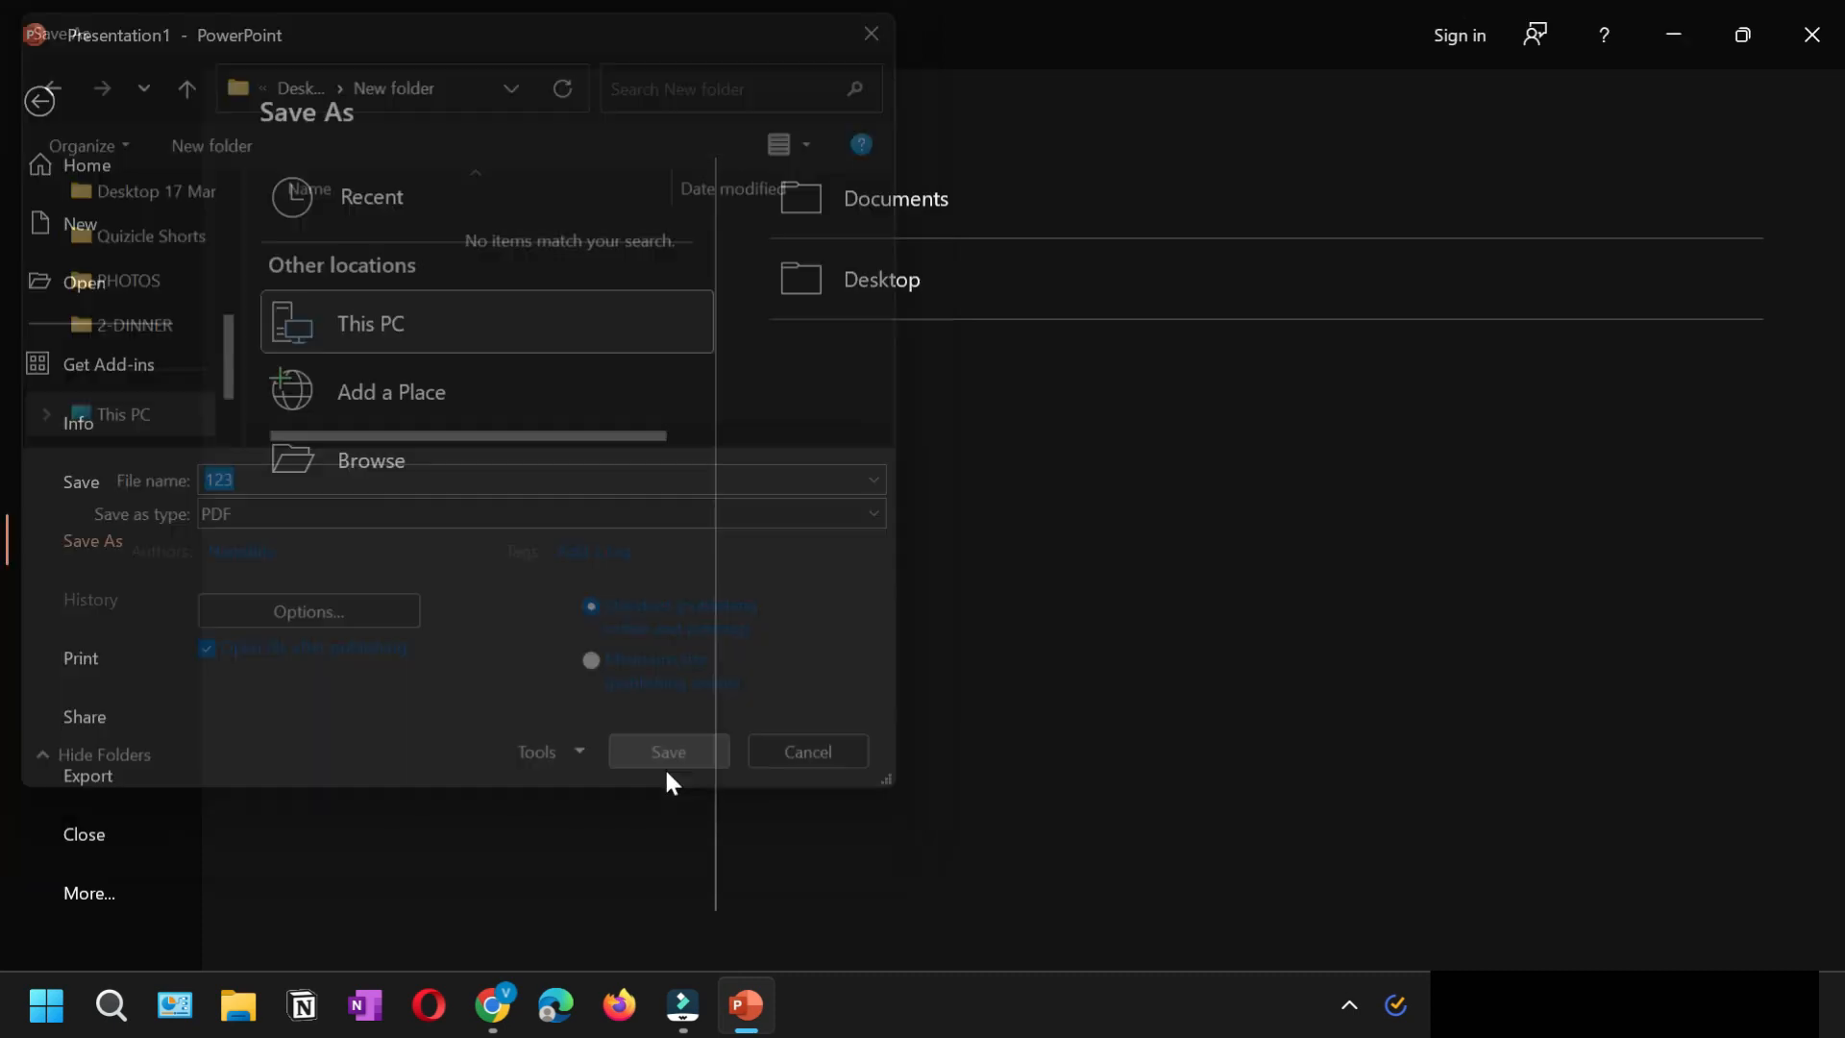
Confirm the PDF save and reopen 123.pdf from New folder in Edge.
left_click(668, 750)
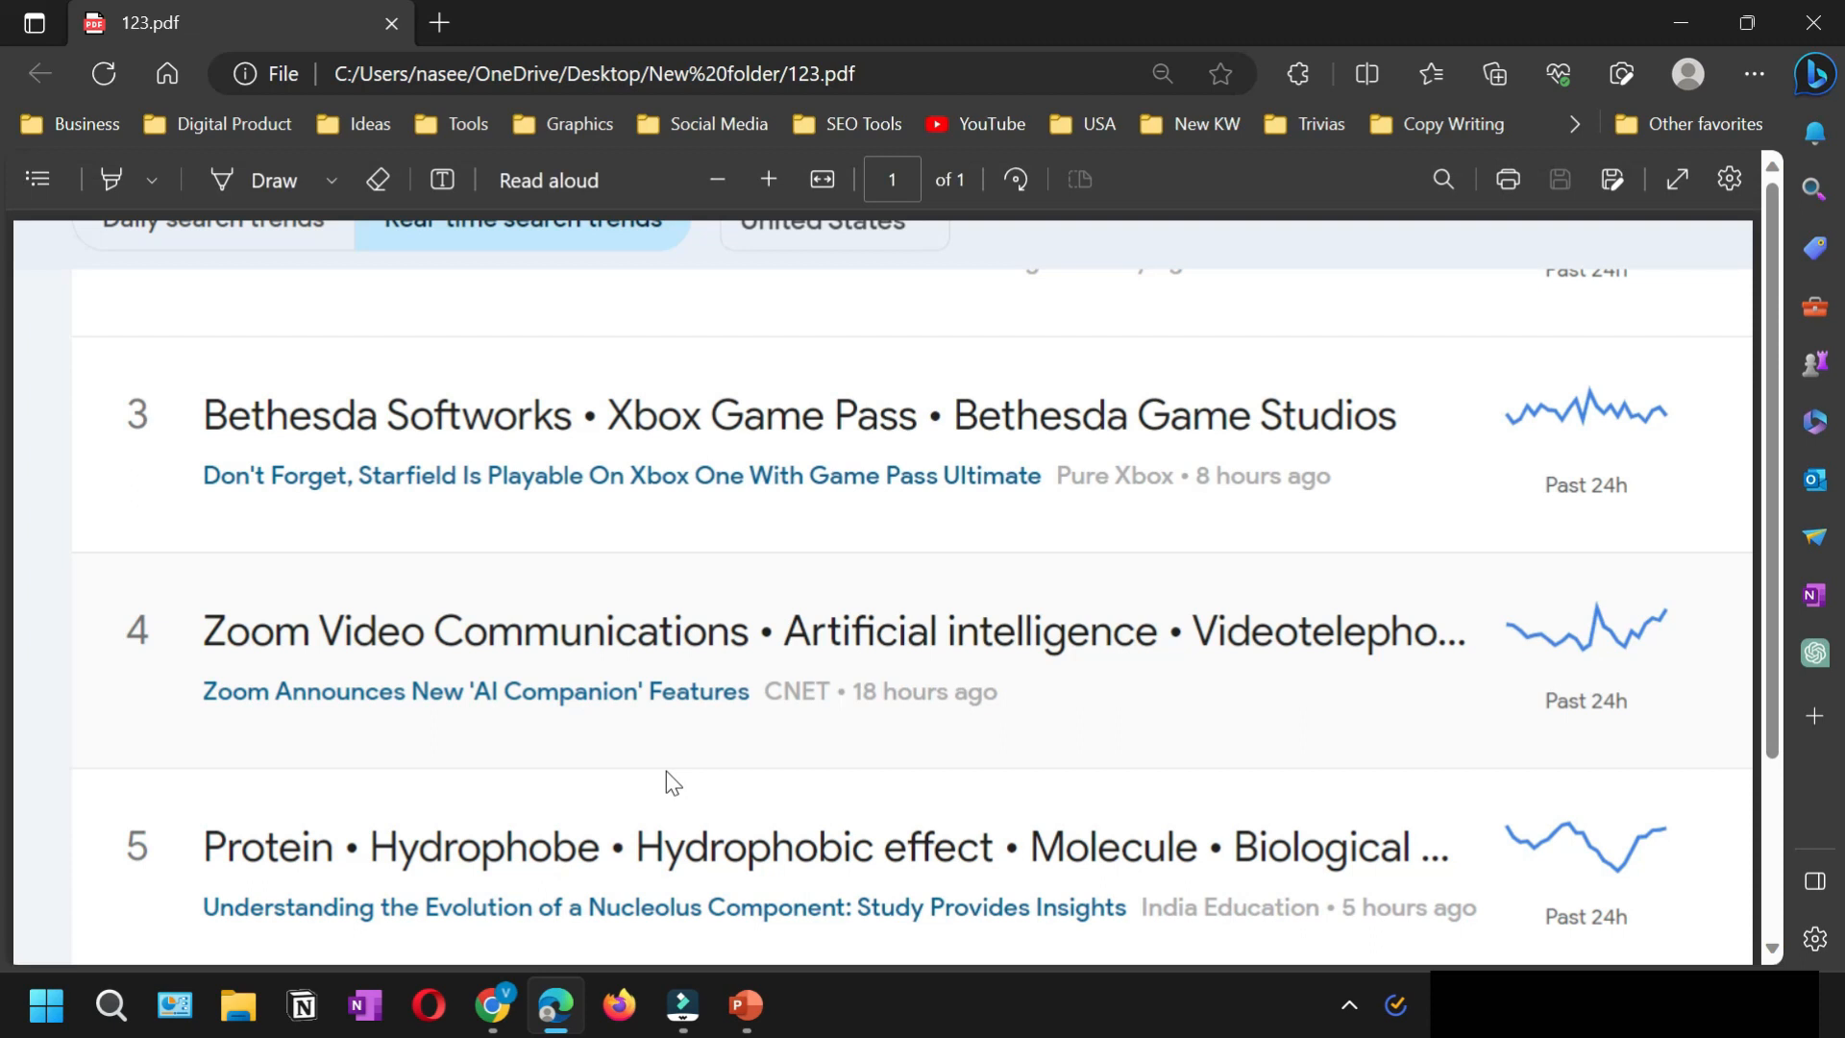
scroll("down", 3)
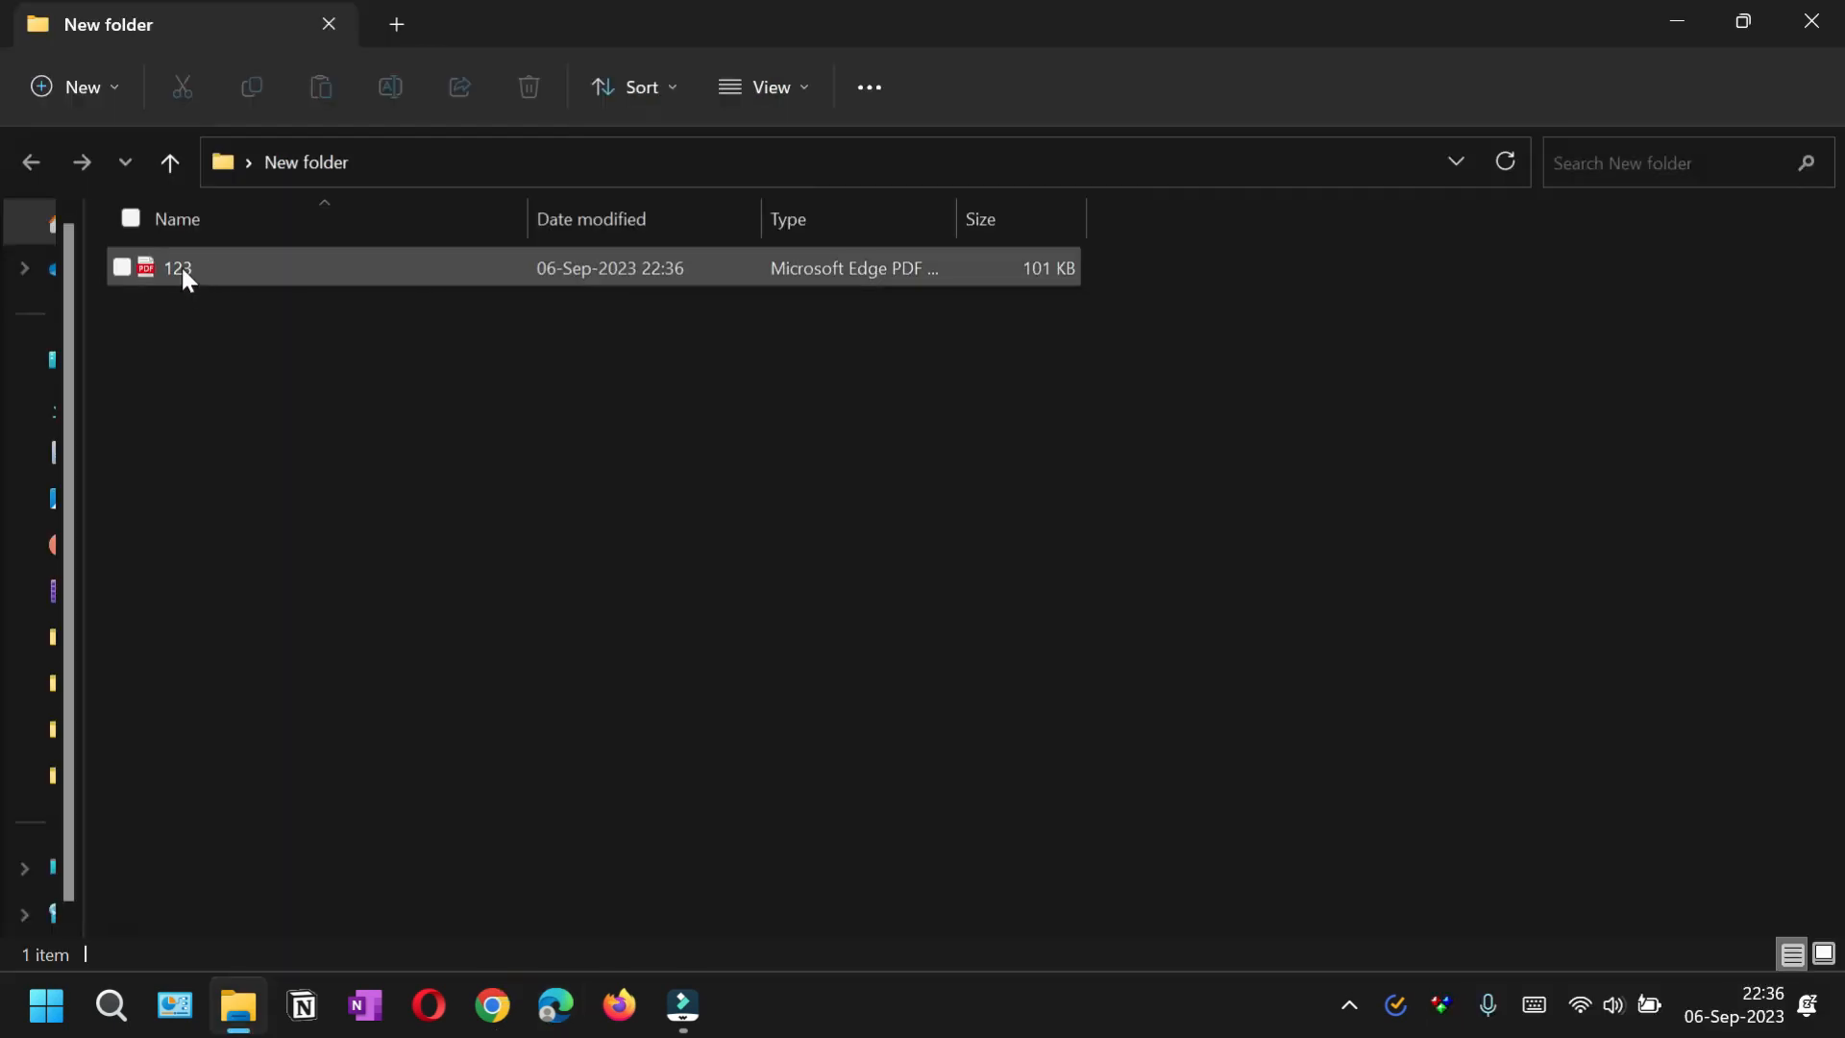
double_click(177, 269)
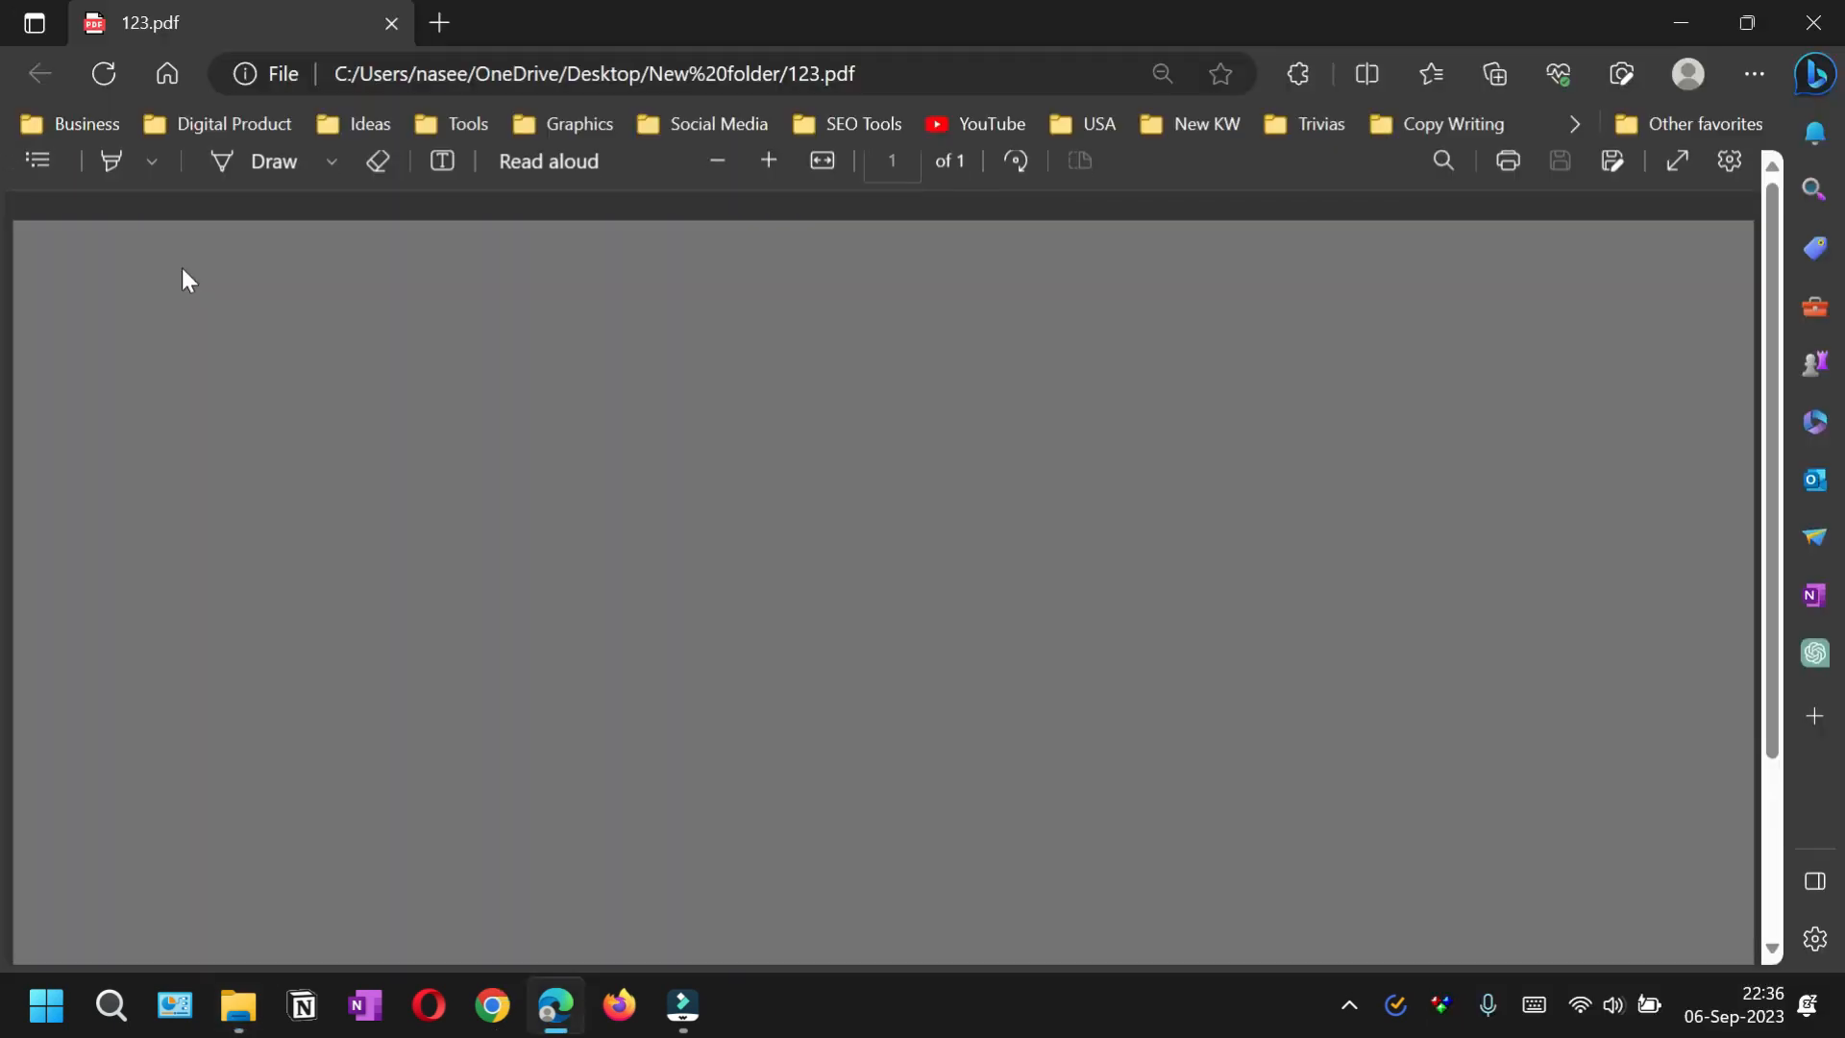